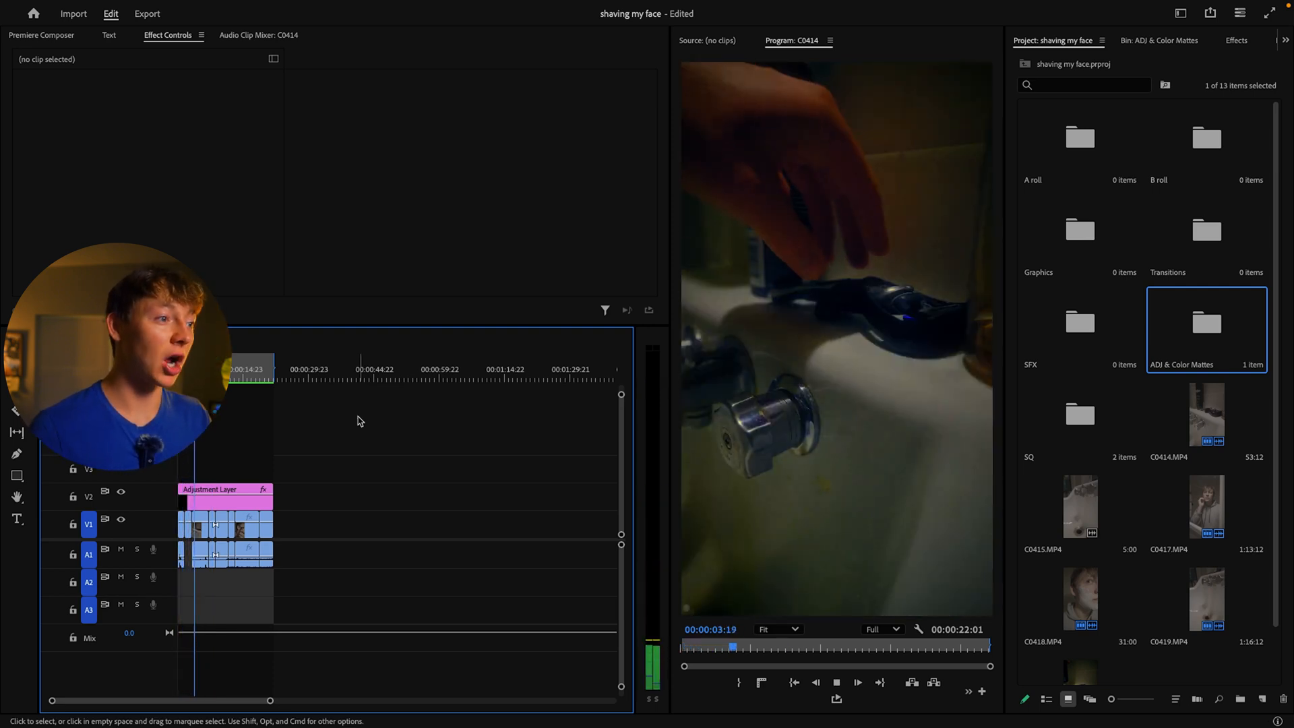
# Play back the footage to preview it before stacking the second adjustment layer
pyautogui.click(857, 682)
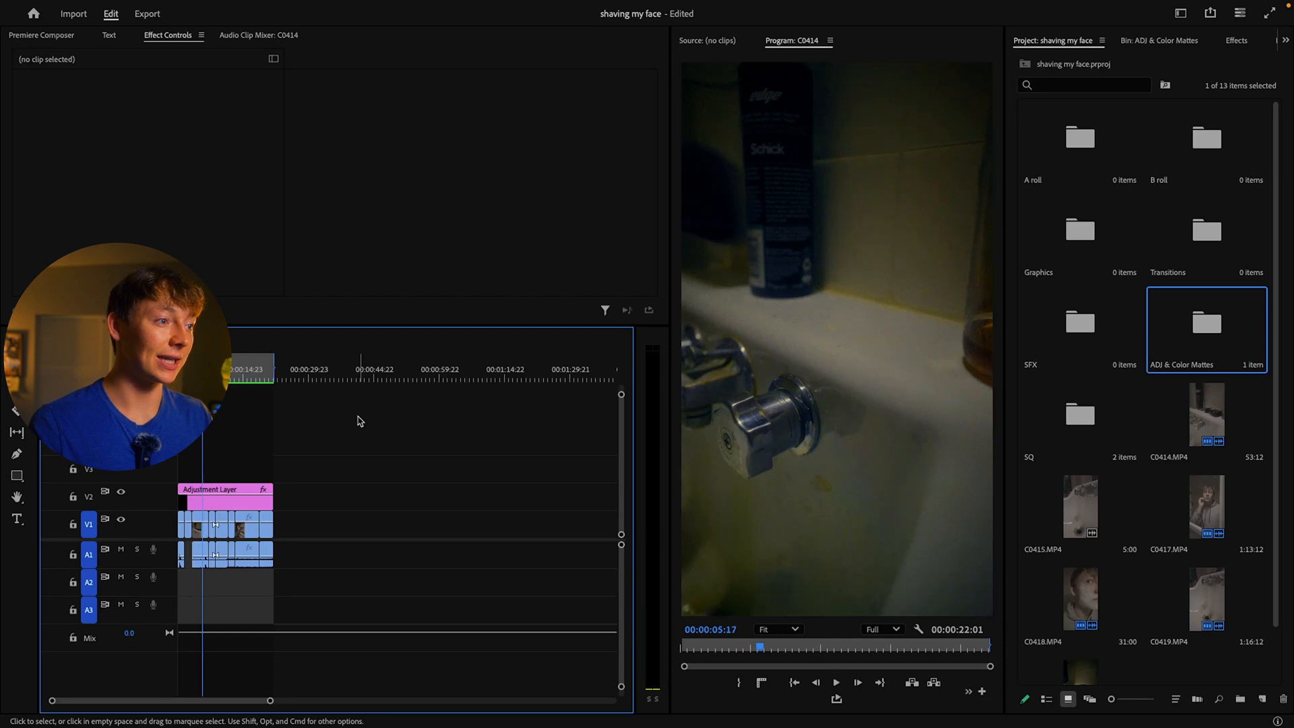
pyautogui.click(835, 681)
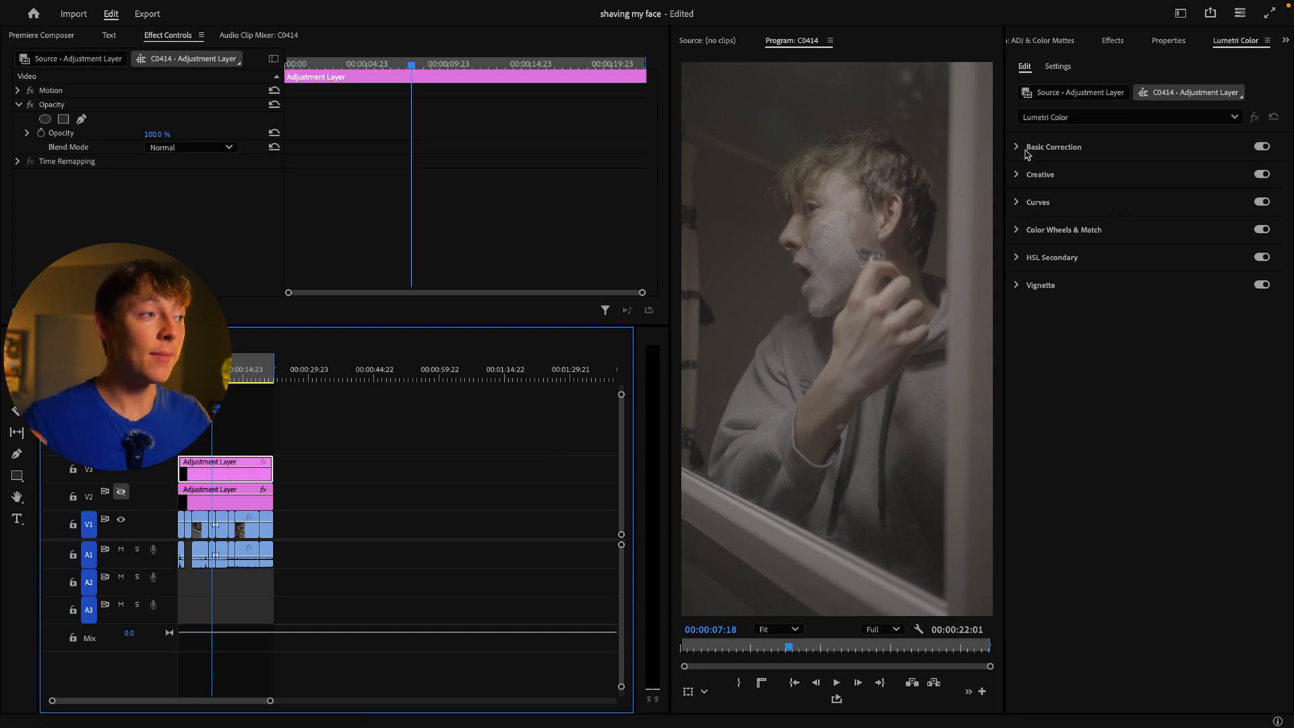
# Set the Basic Correction Input LUT to ALEXA_Default_LogC2Rec709
pyautogui.click(1053, 146)
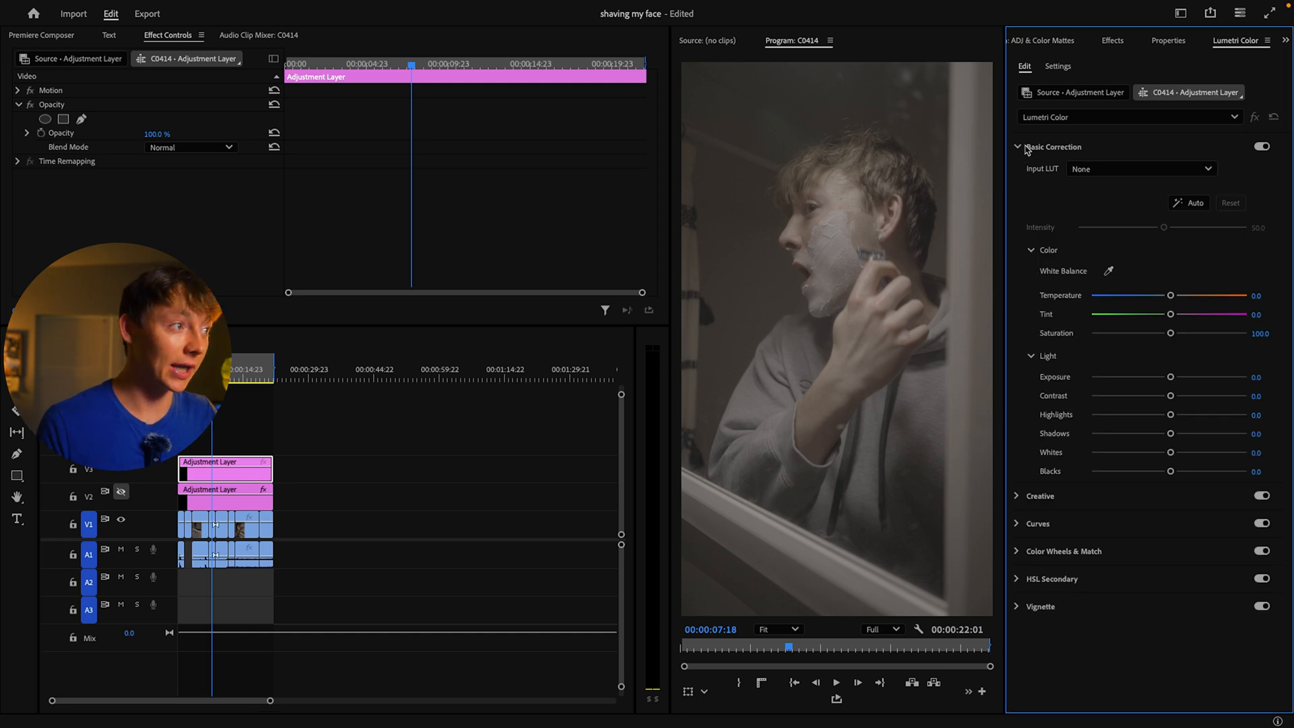
pyautogui.click(1141, 169)
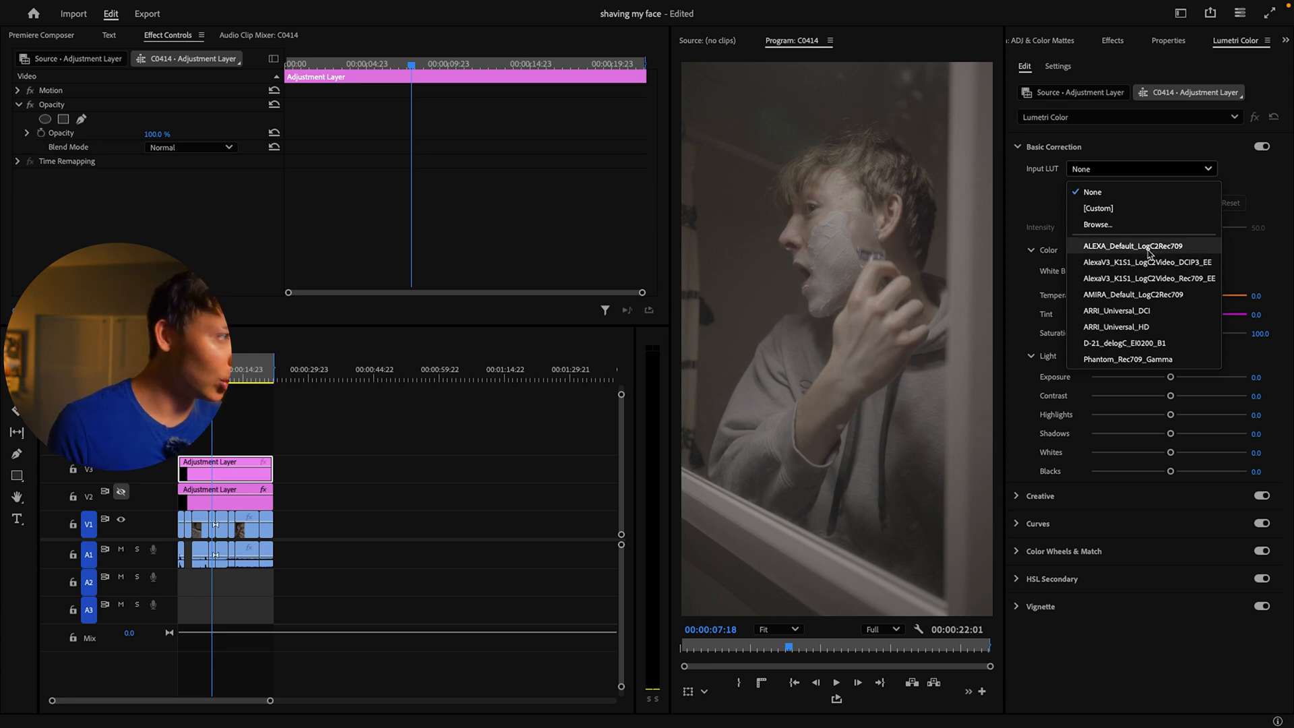
pyautogui.click(1135, 246)
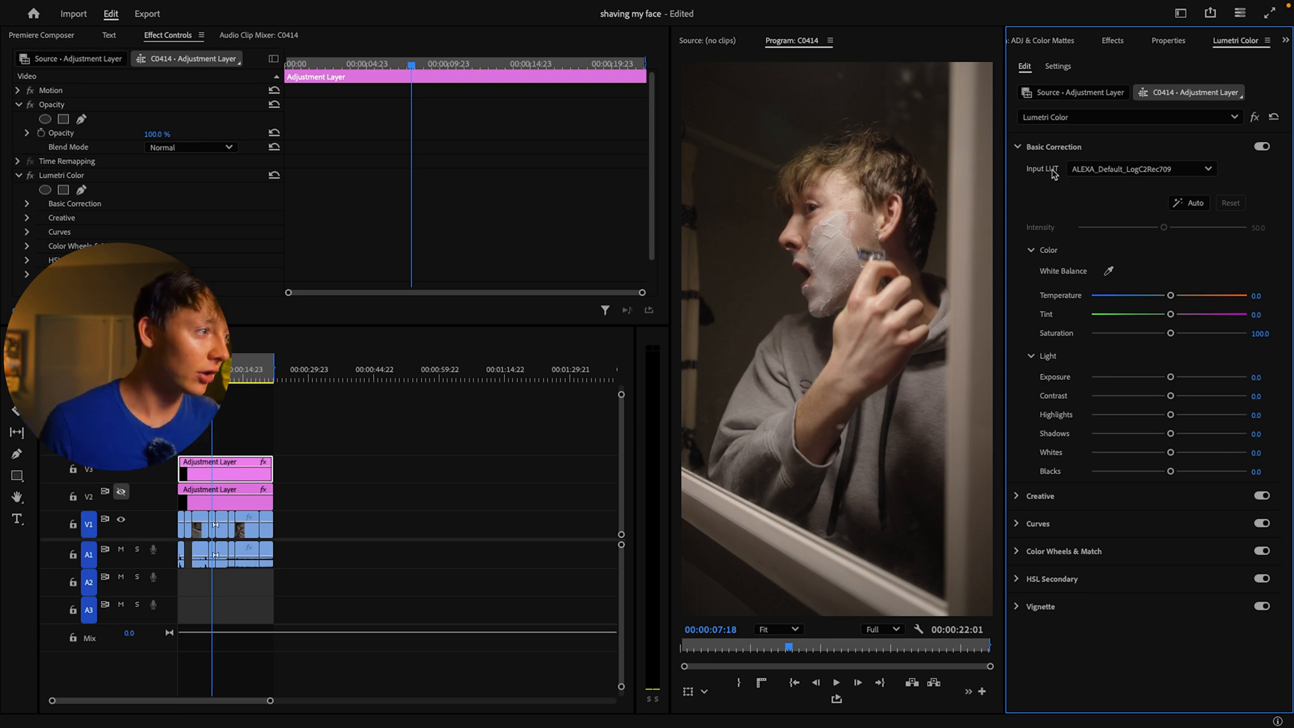
# Try warmer temperature and higher saturation, then reset Basic Correction and collapse it
pyautogui.moveTo(1170, 295); pyautogui.dragTo(1194, 295)
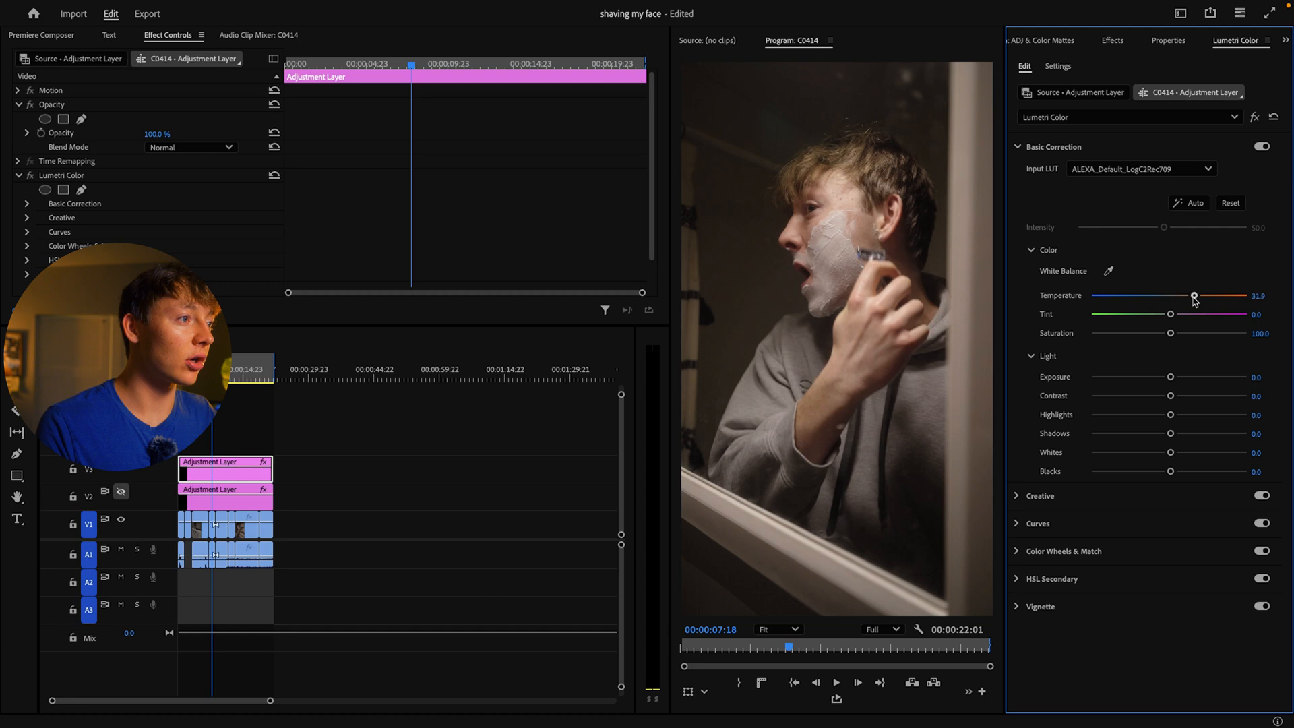
pyautogui.moveTo(1195, 294); pyautogui.dragTo(1217, 294)
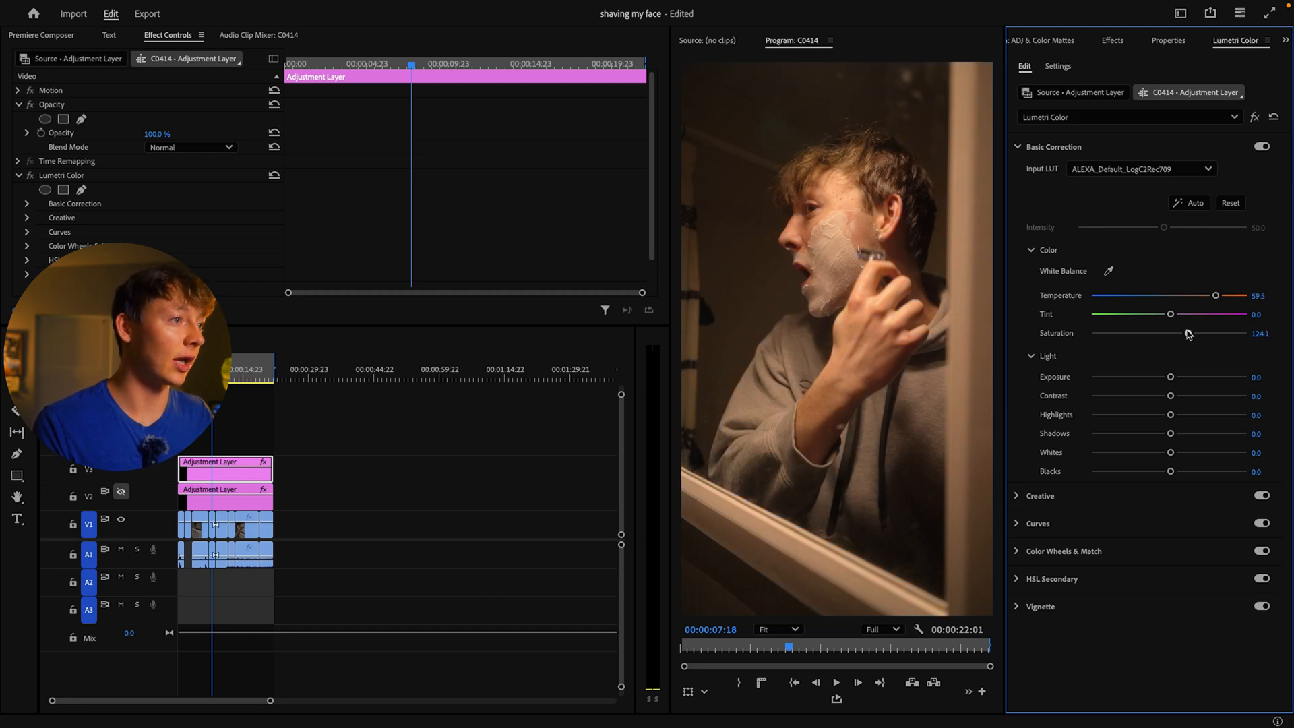
pyautogui.moveTo(1188, 332); pyautogui.dragTo(1198, 333)
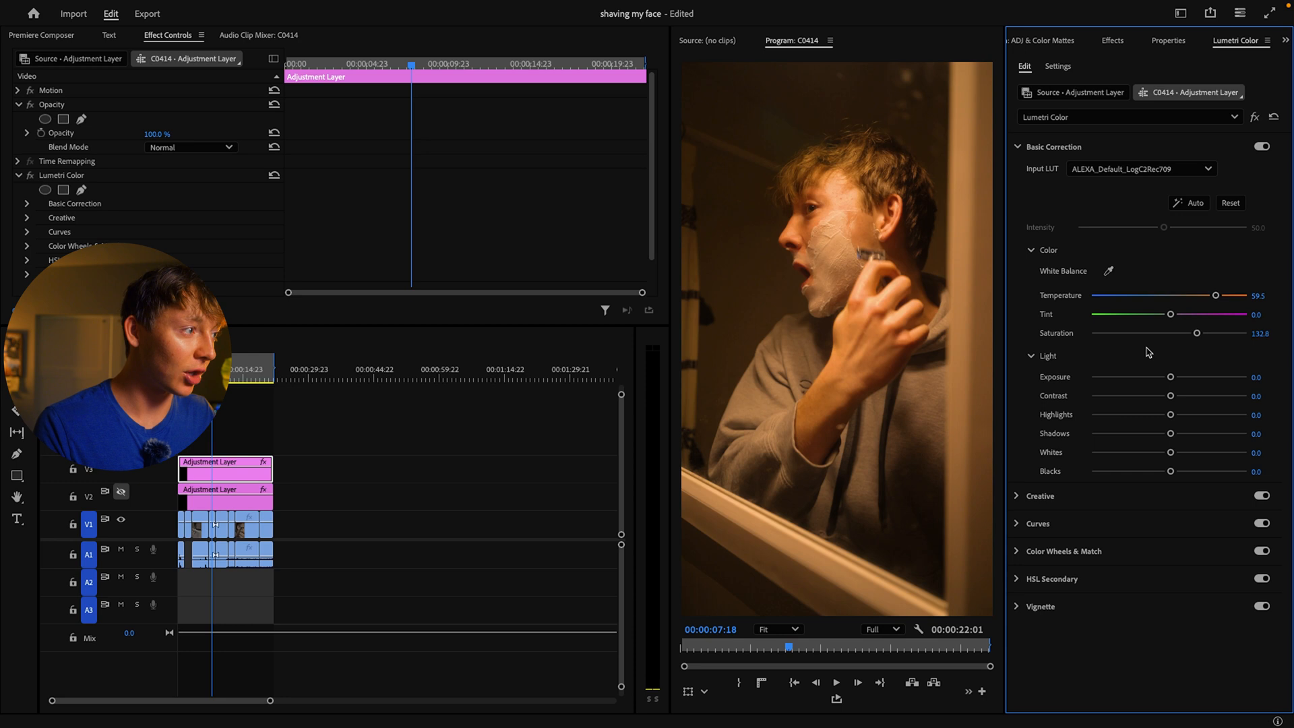
pyautogui.click(1229, 203)
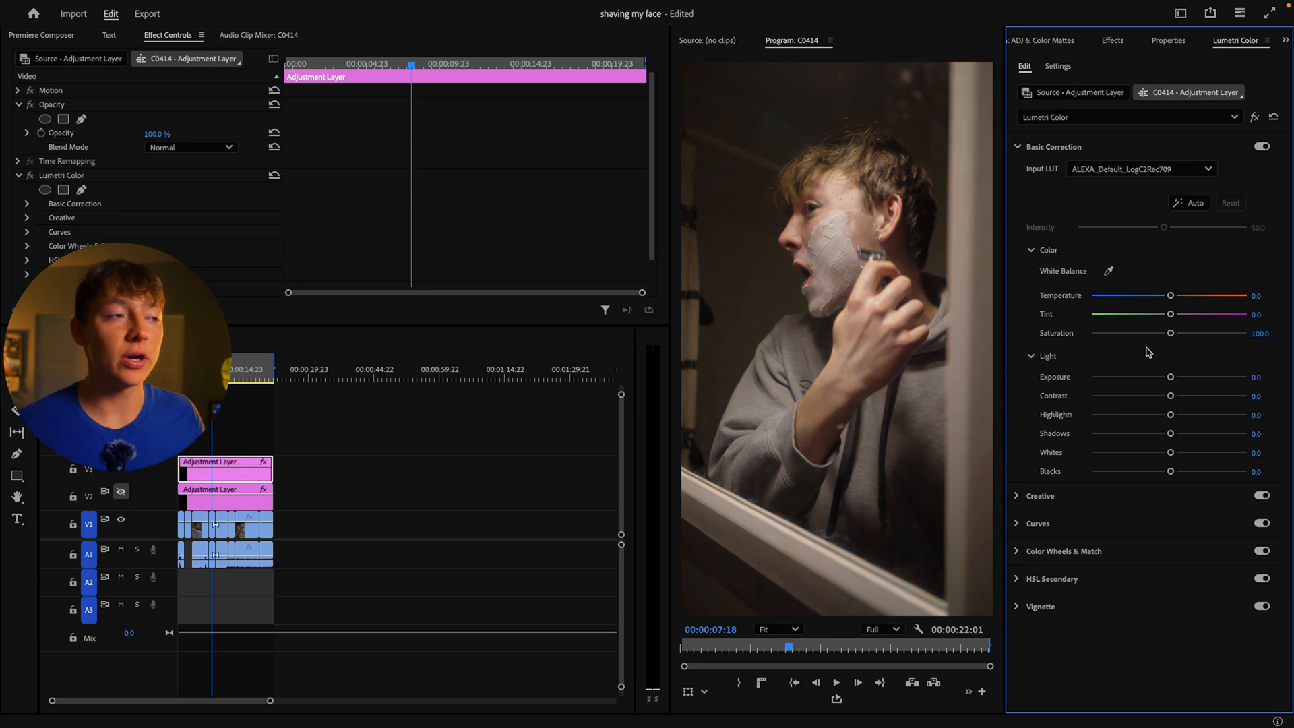
pyautogui.click(1018, 146)
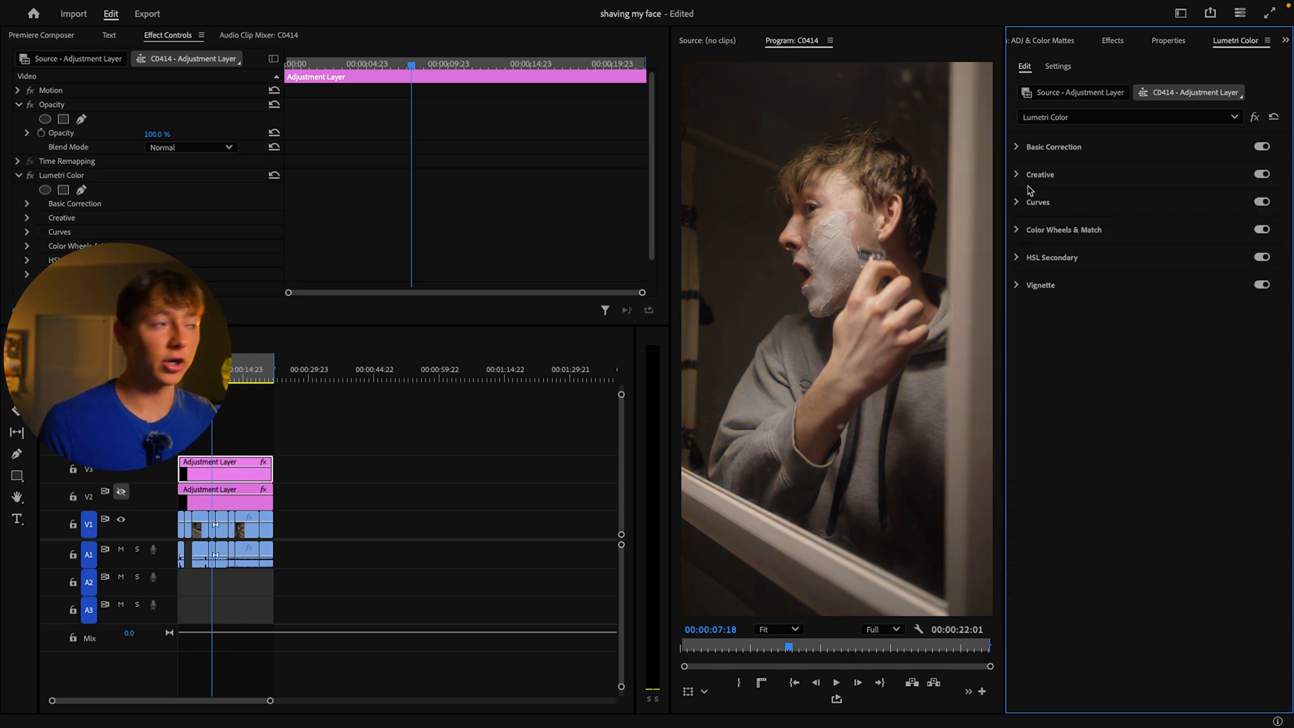
# Load TR - Color Boost.cube as the Lumetri Creative look
pyautogui.click(1150, 196)
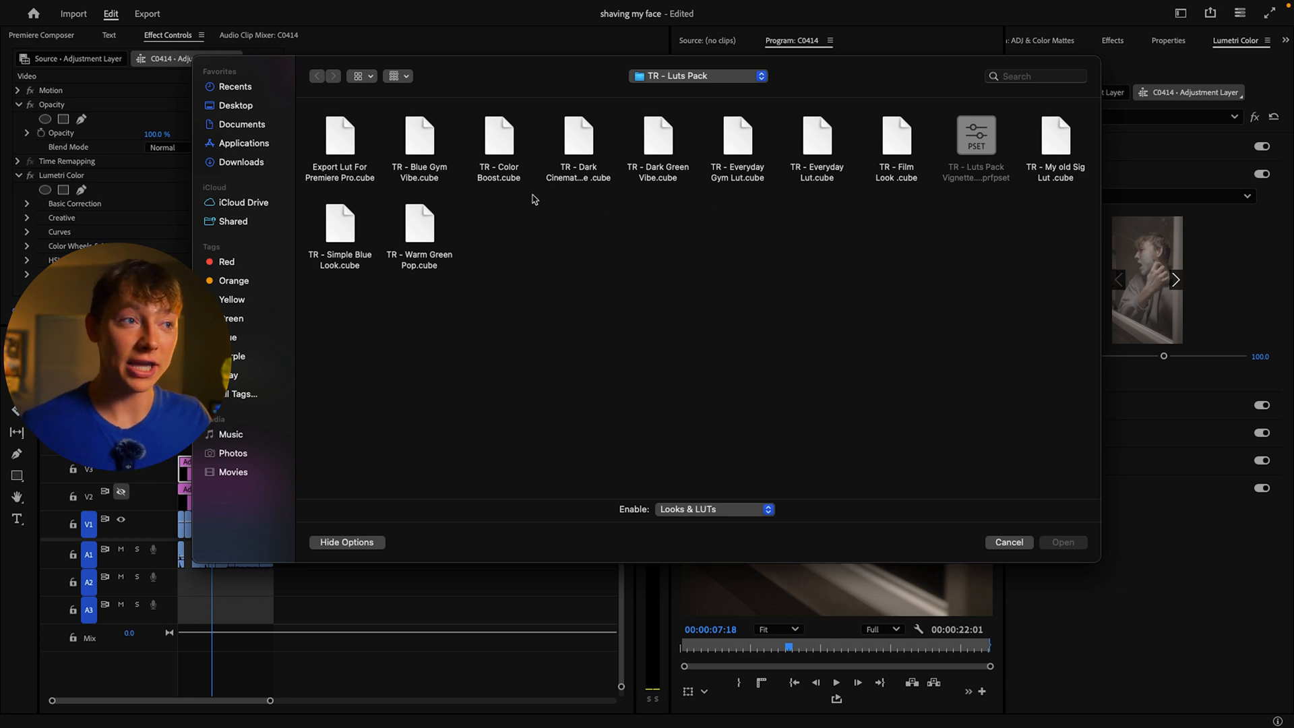
pyautogui.click(497, 136)
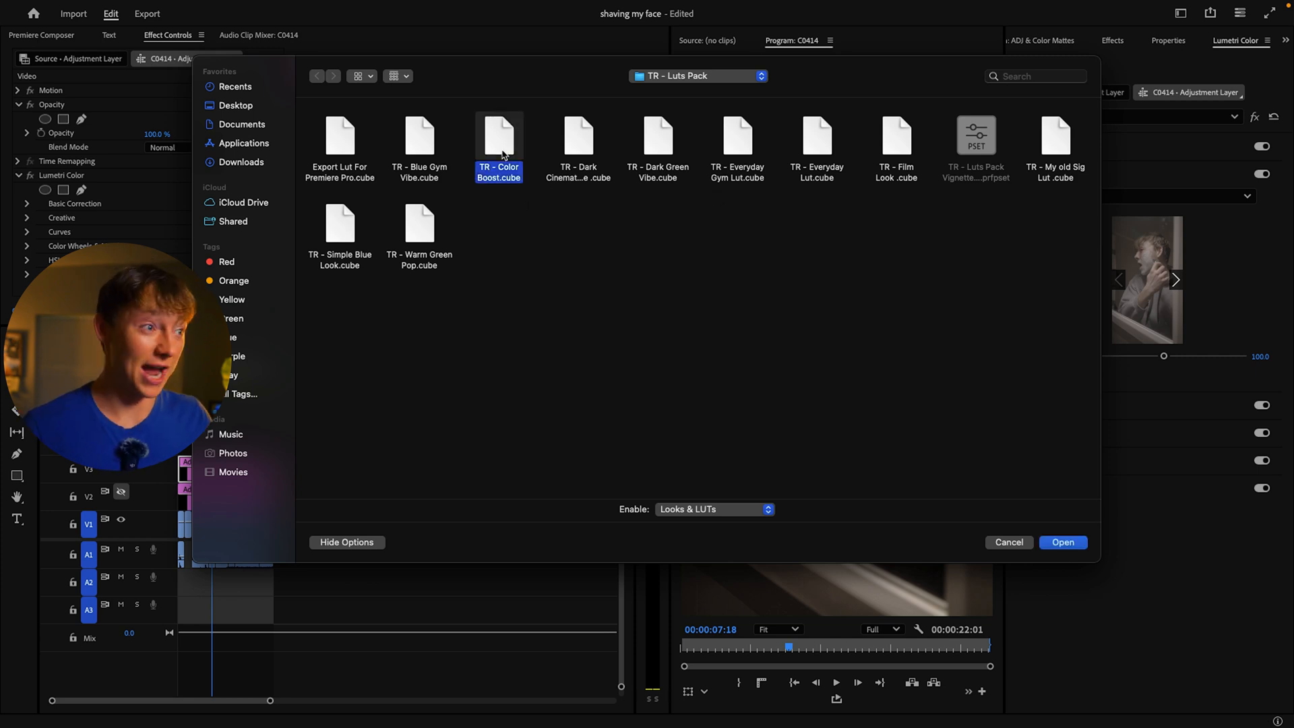
pyautogui.click(1062, 542)
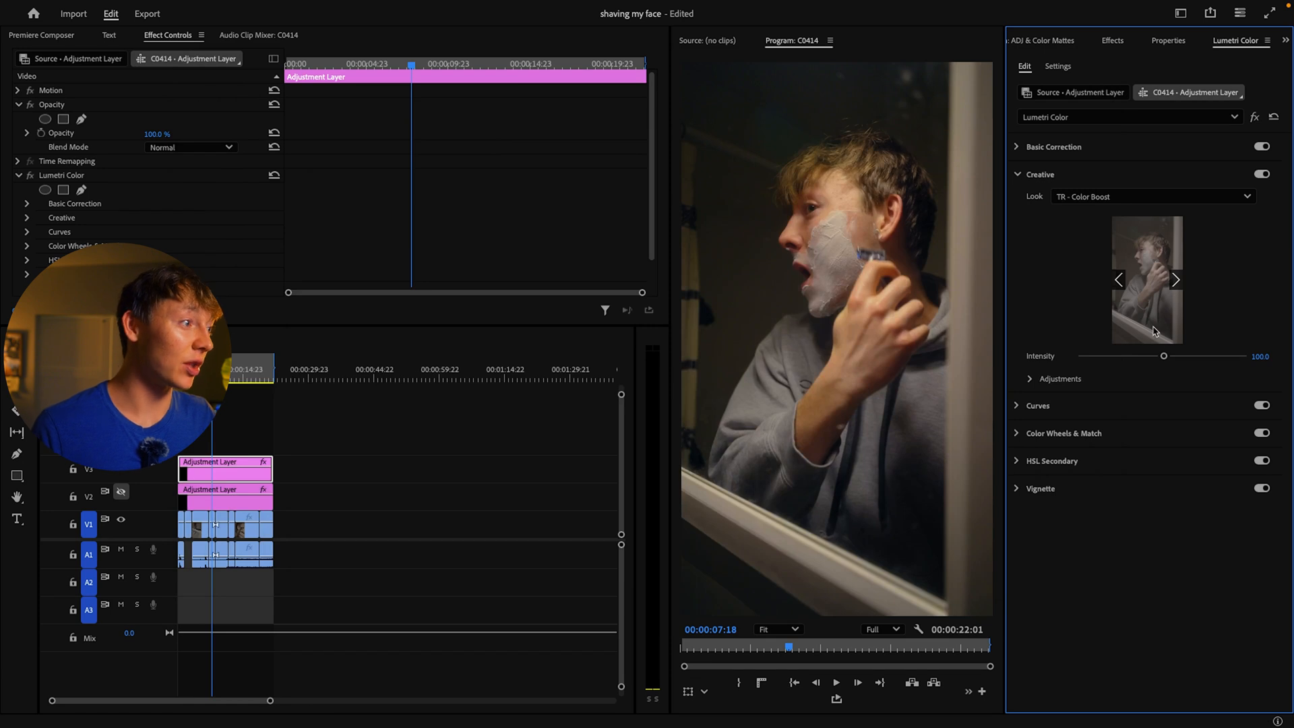
# Raise the Color Boost look intensity to its maximum of 200
pyautogui.moveTo(1164, 356); pyautogui.dragTo(1192, 356)
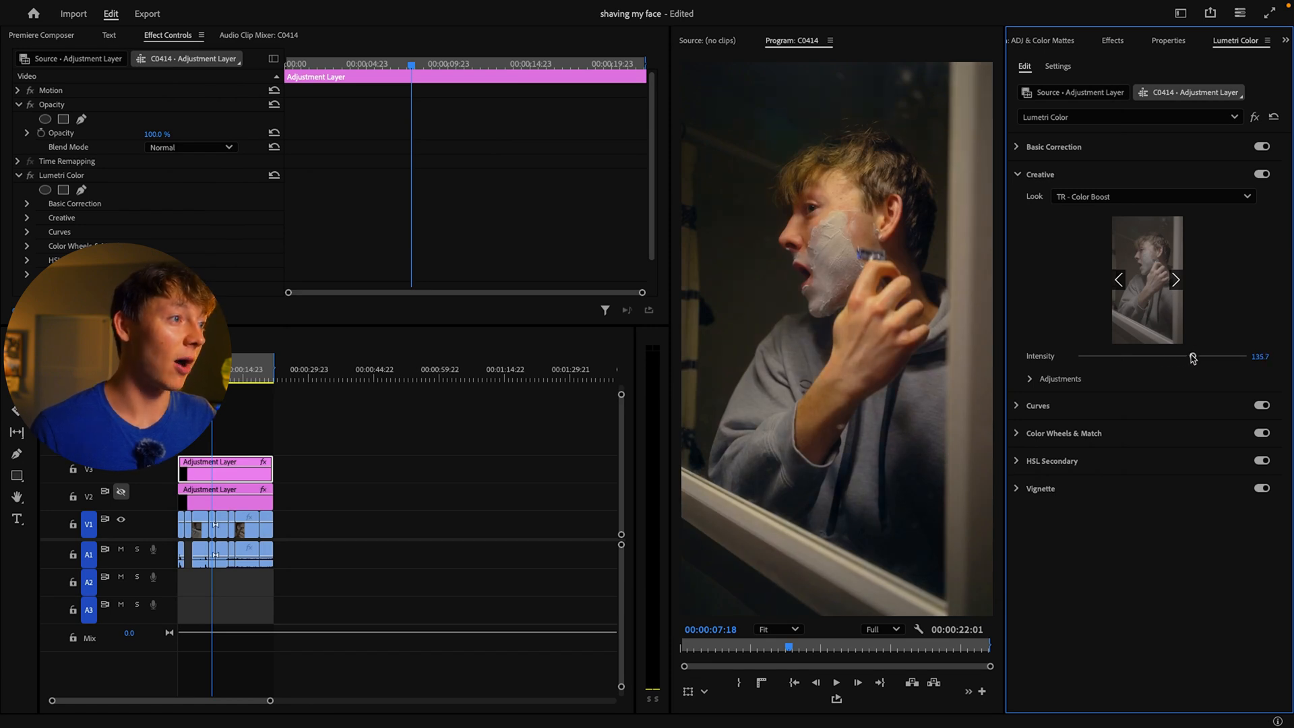
pyautogui.moveTo(1192, 358); pyautogui.dragTo(1242, 358)
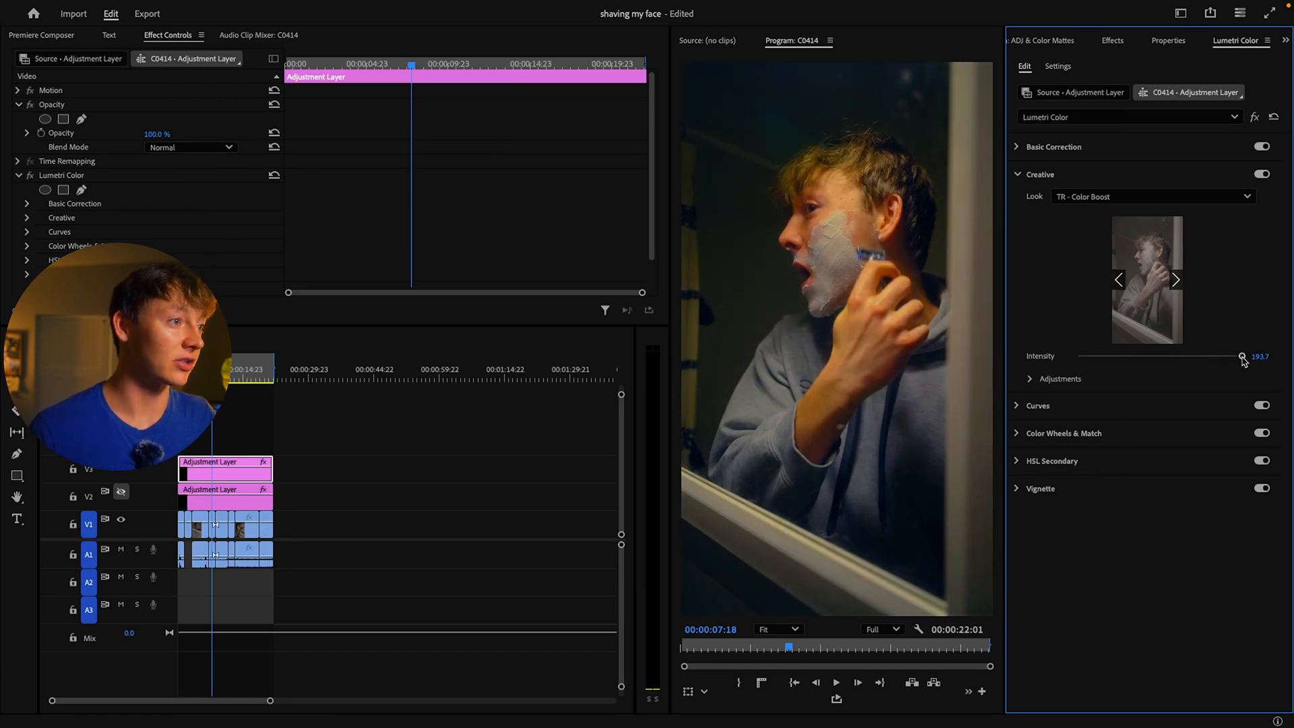
pyautogui.moveTo(1242, 357); pyautogui.dragTo(1255, 356)
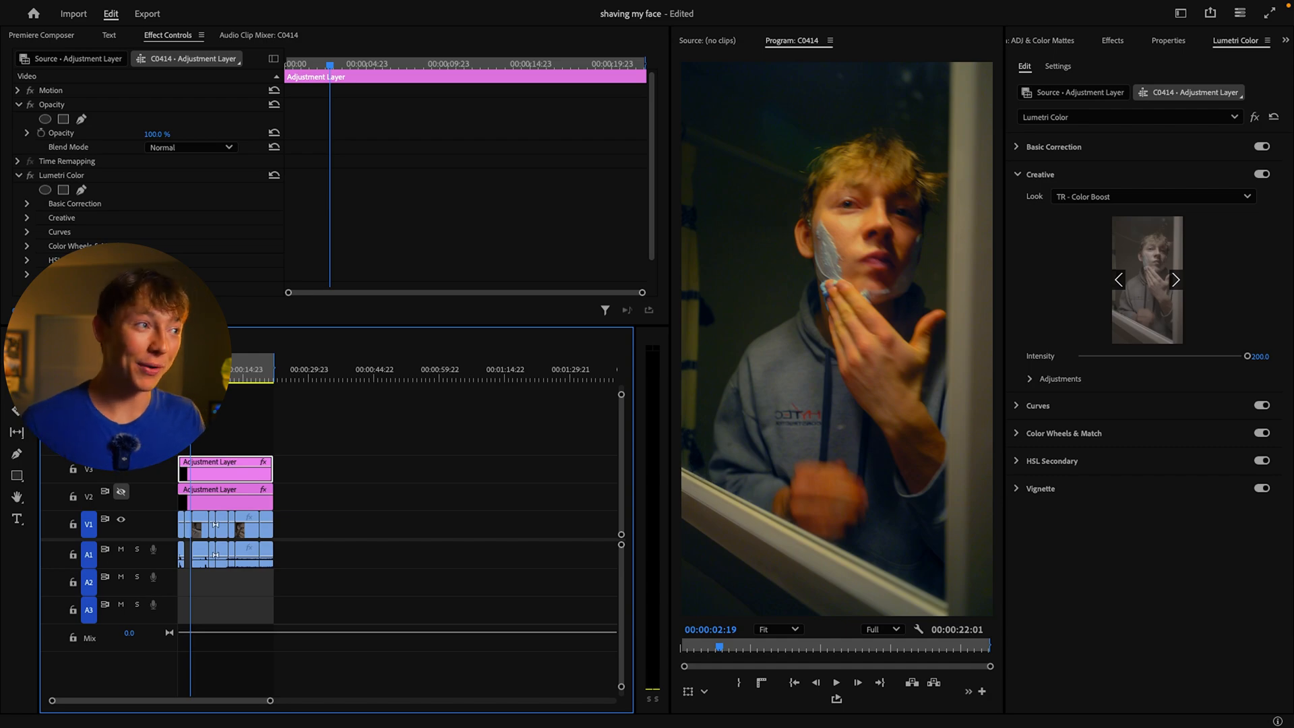
pyautogui.write('noise')
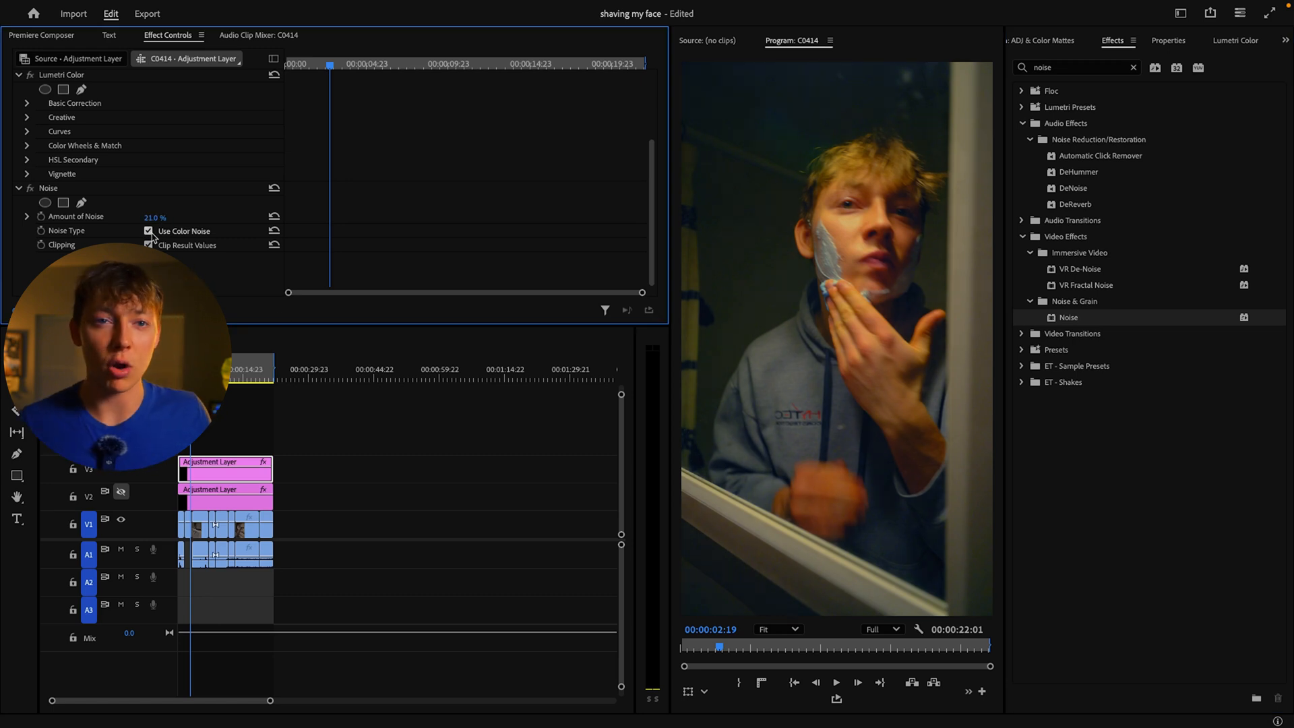
# Turn off Use Color Noise and set the Noise amount to 5%
pyautogui.click(148, 231)
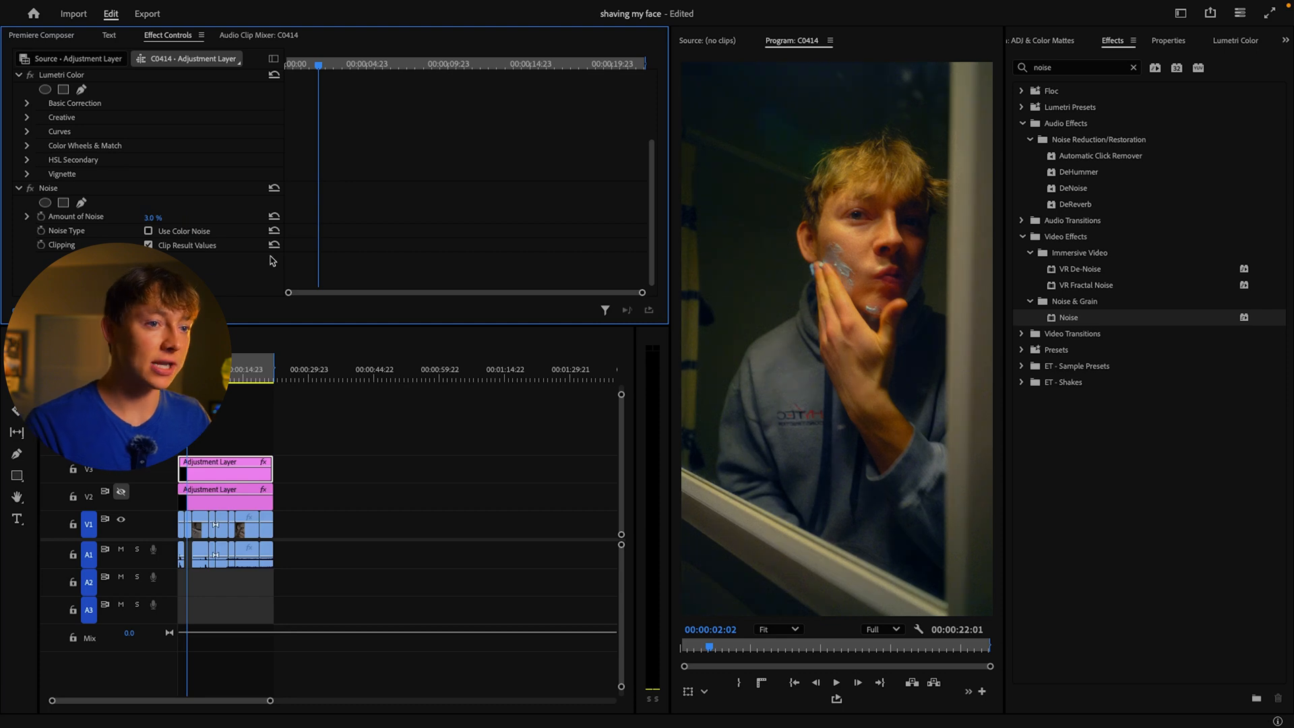
pyautogui.click(835, 681)
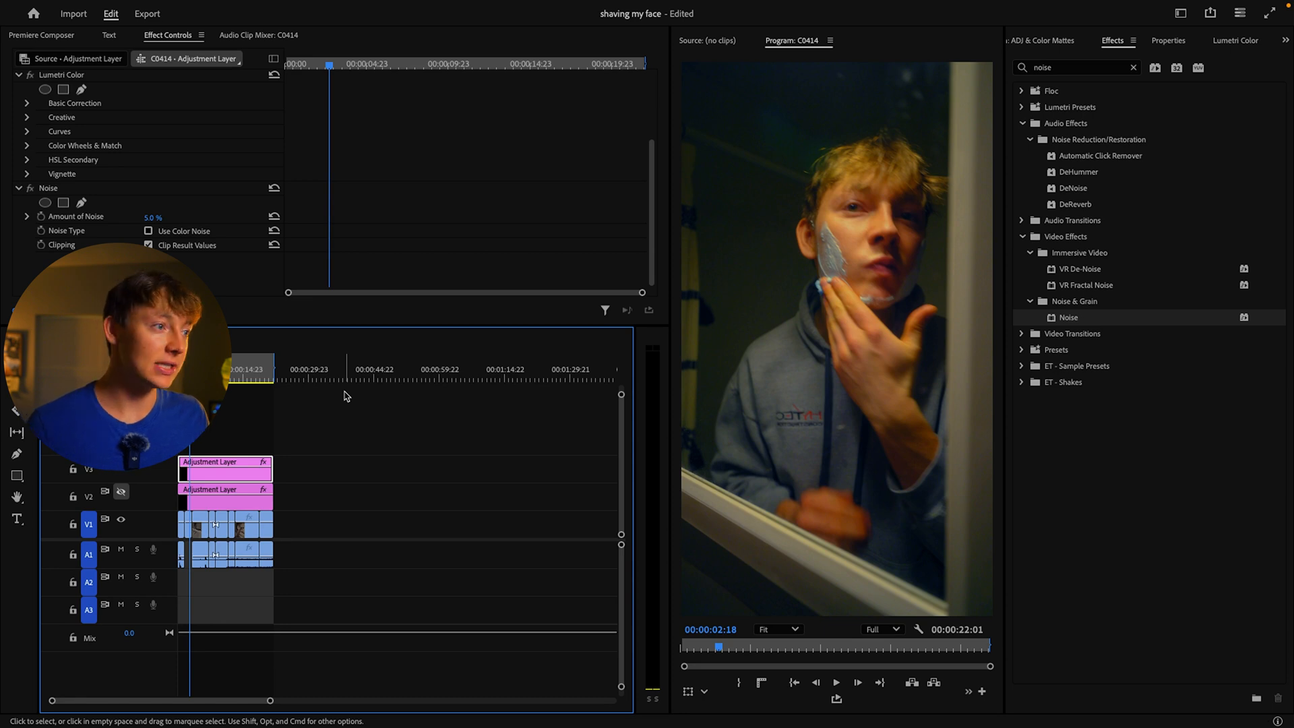
# Search Effects for 'de', apply Bloom Effect (Dehancer) and review its Dehancer Pro settings
pyautogui.click(1132, 67)
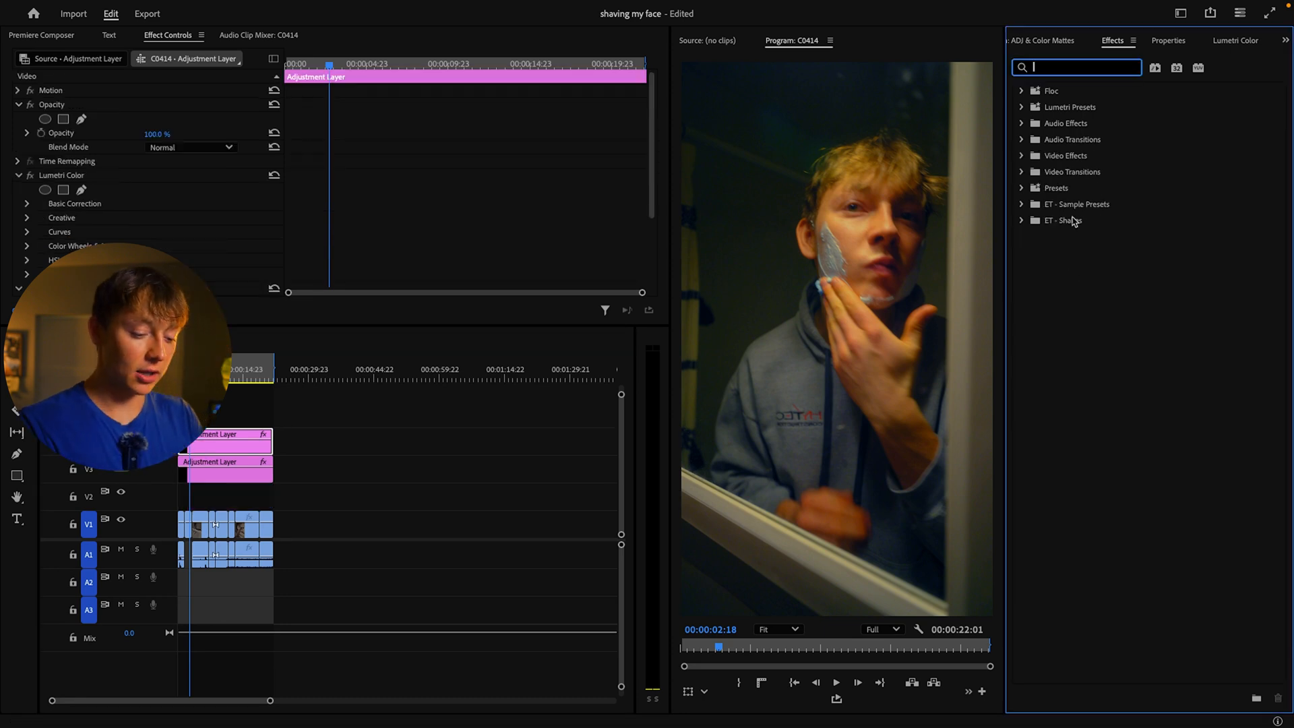
pyautogui.write('de')
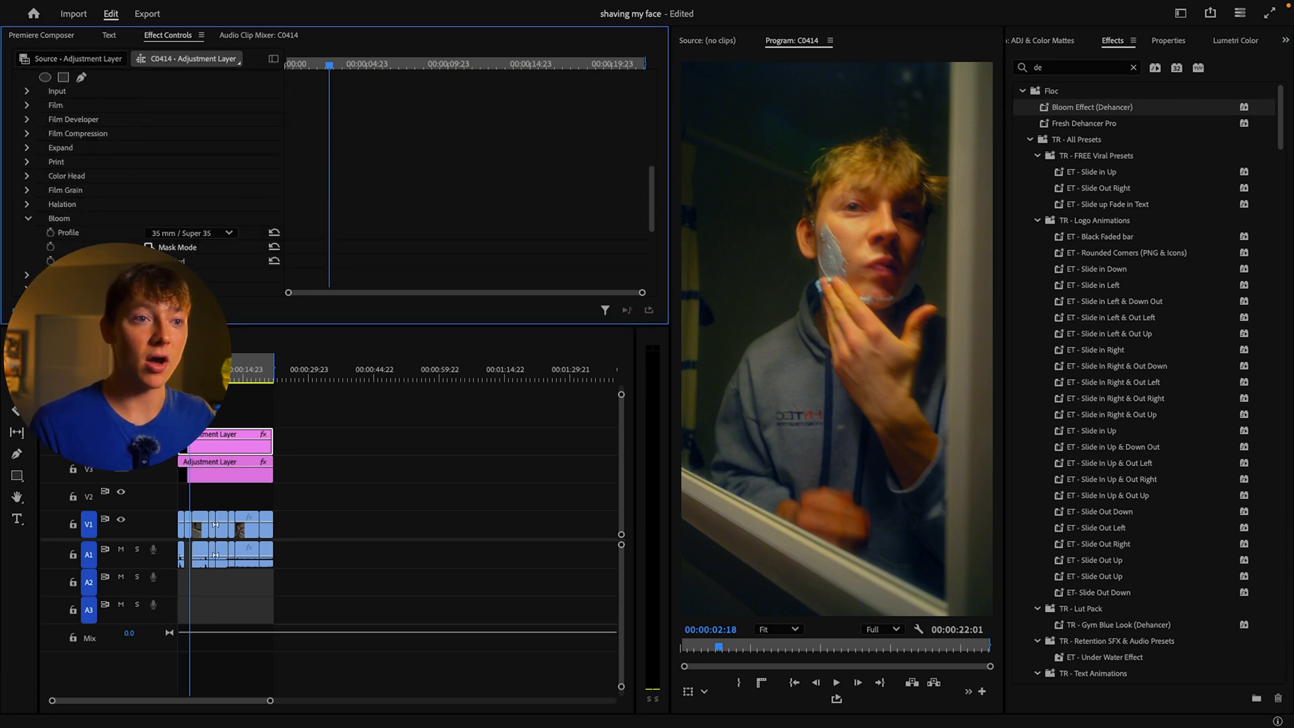
pyautogui.click(148, 246)
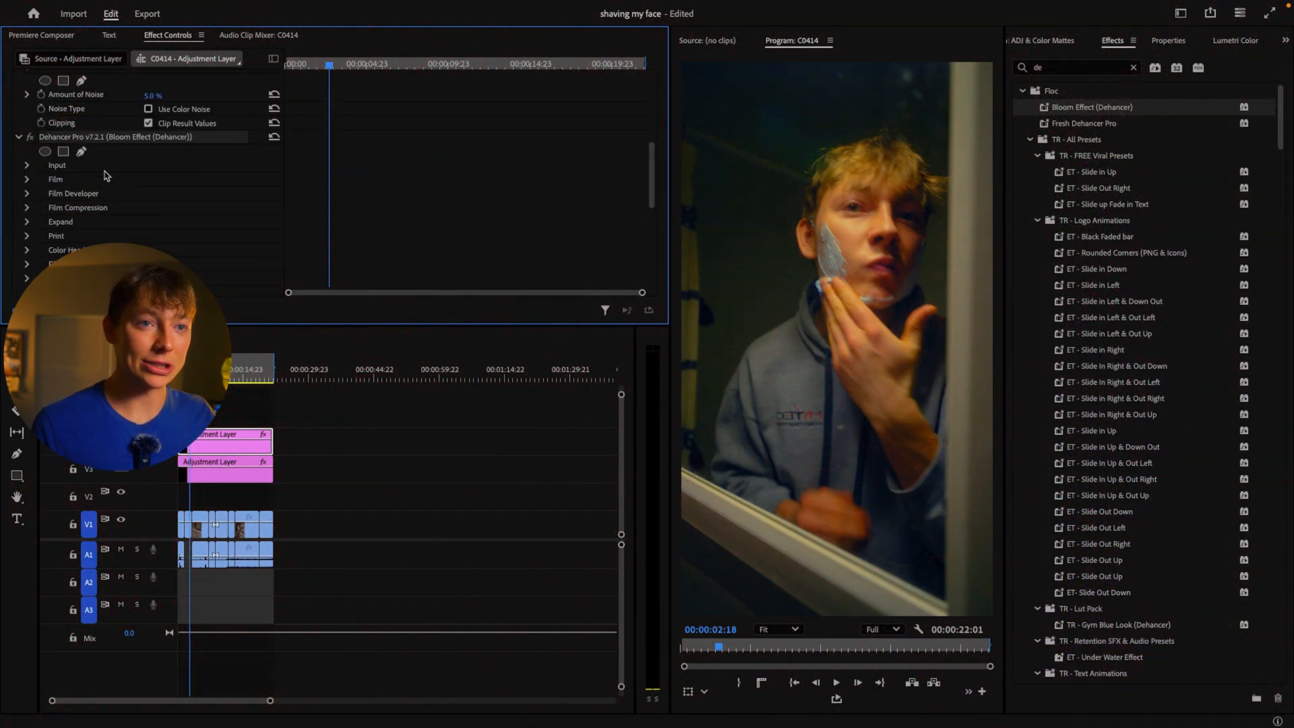
pyautogui.scroll(-3)
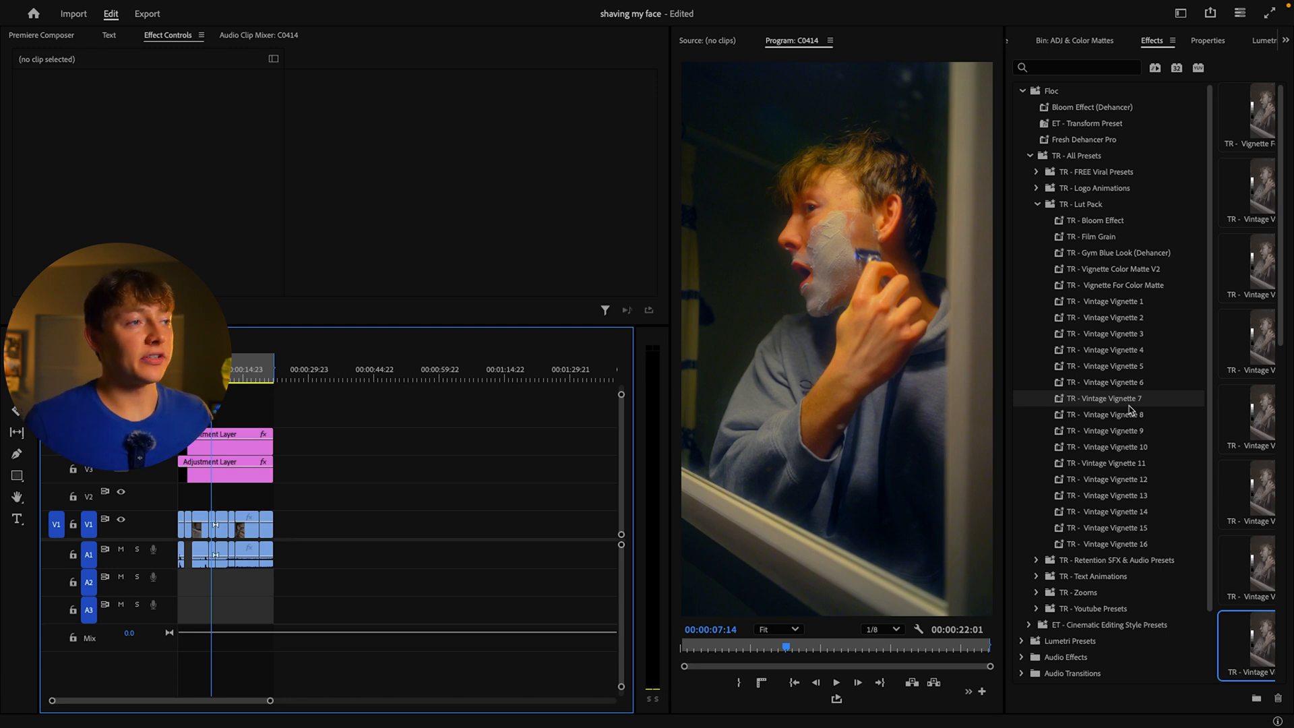
# Try a −3.5 Lumetri vignette, then preview TR - Vintage Vignette presets
pyautogui.click(227, 446)
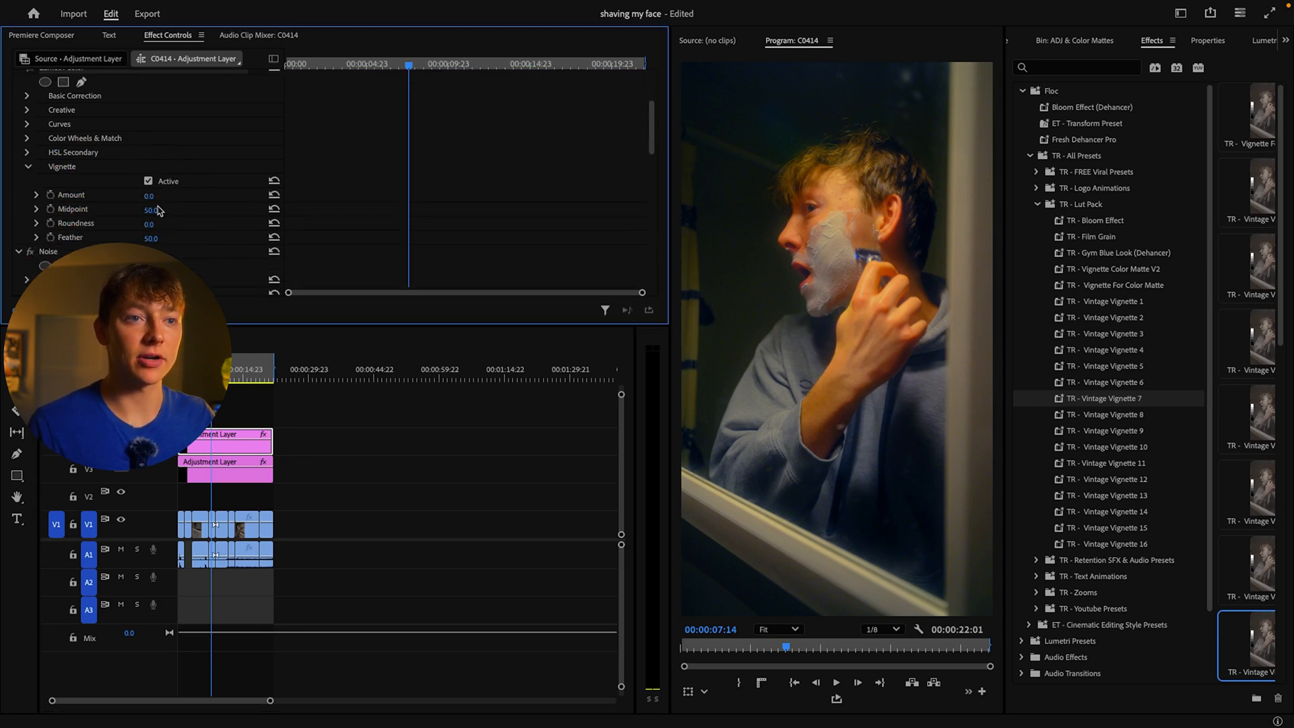
pyautogui.moveTo(150, 194); pyautogui.dragTo(144, 194)
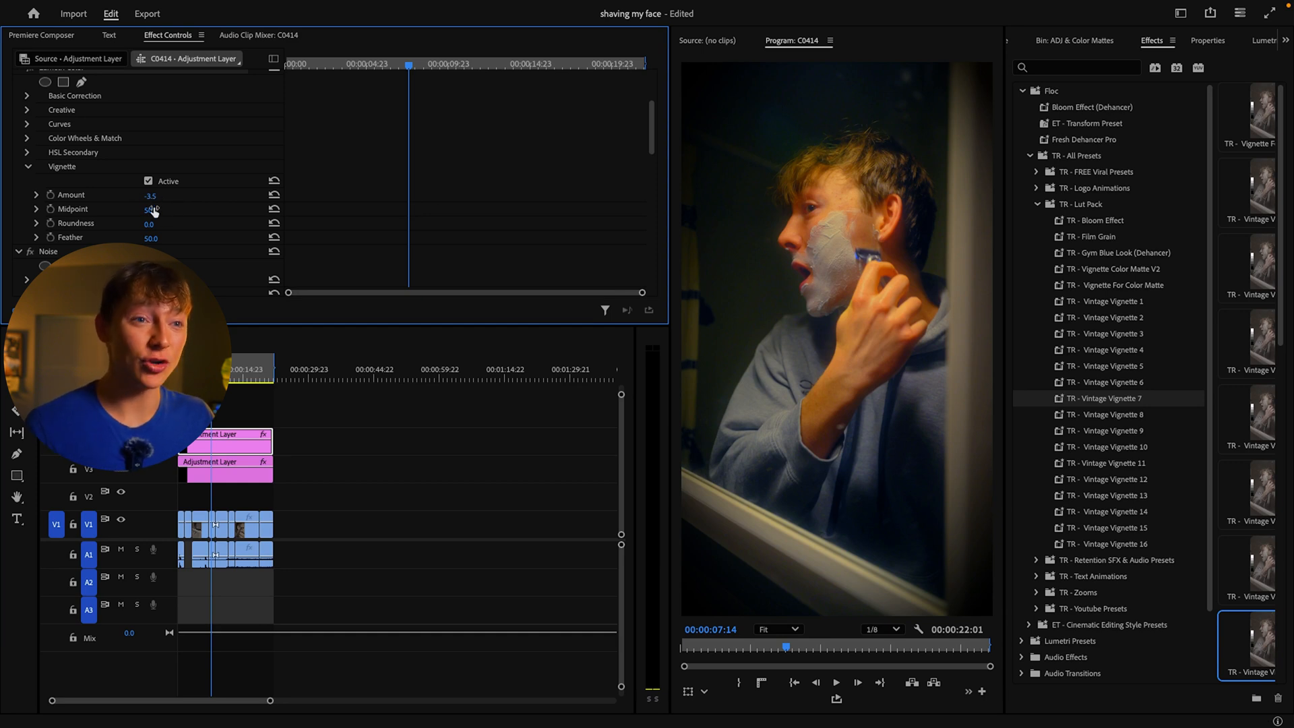
pyautogui.moveTo(151, 208); pyautogui.dragTo(146, 208)
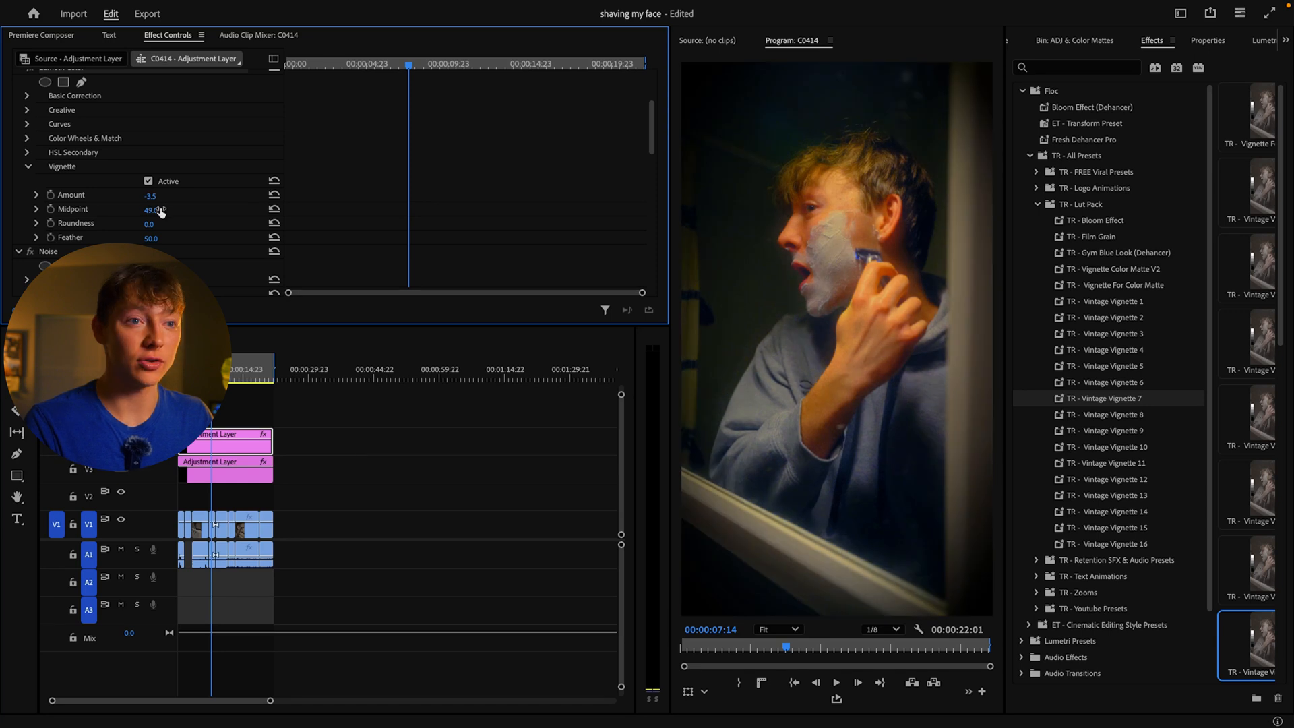
pyautogui.moveTo(151, 223); pyautogui.dragTo(165, 224)
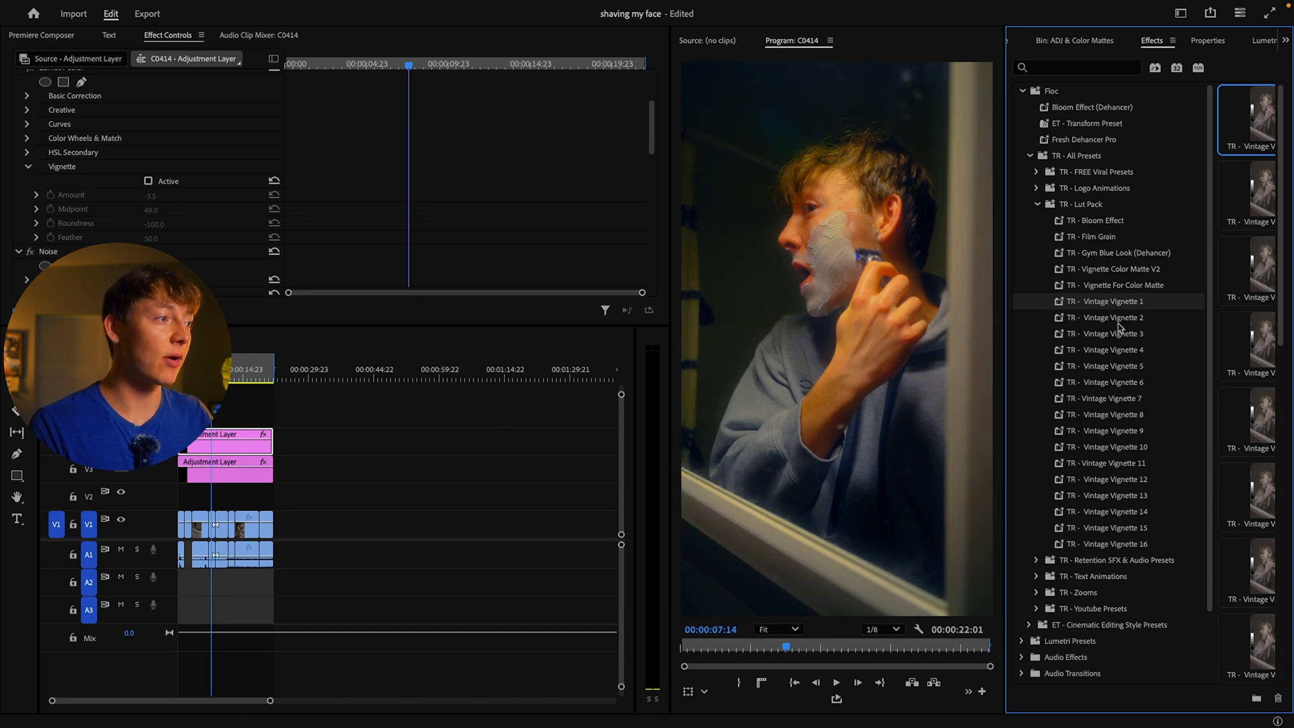
pyautogui.click(1106, 316)
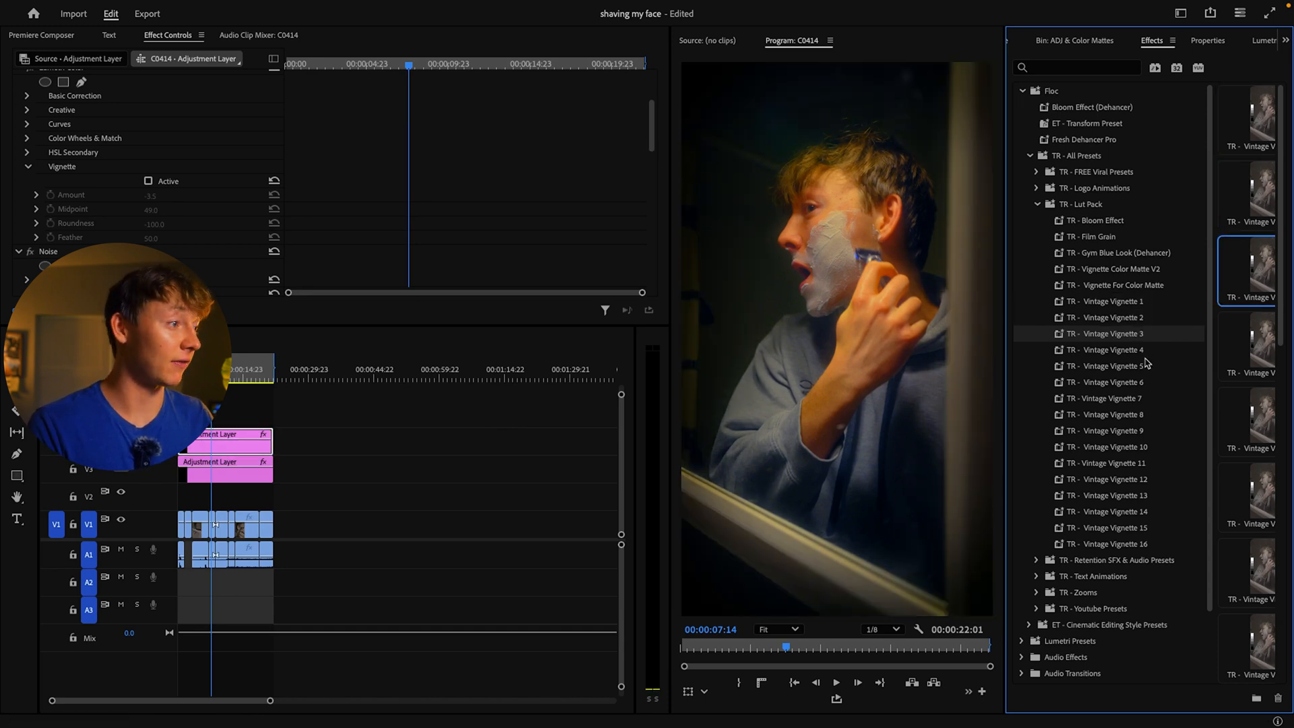
pyautogui.click(1111, 349)
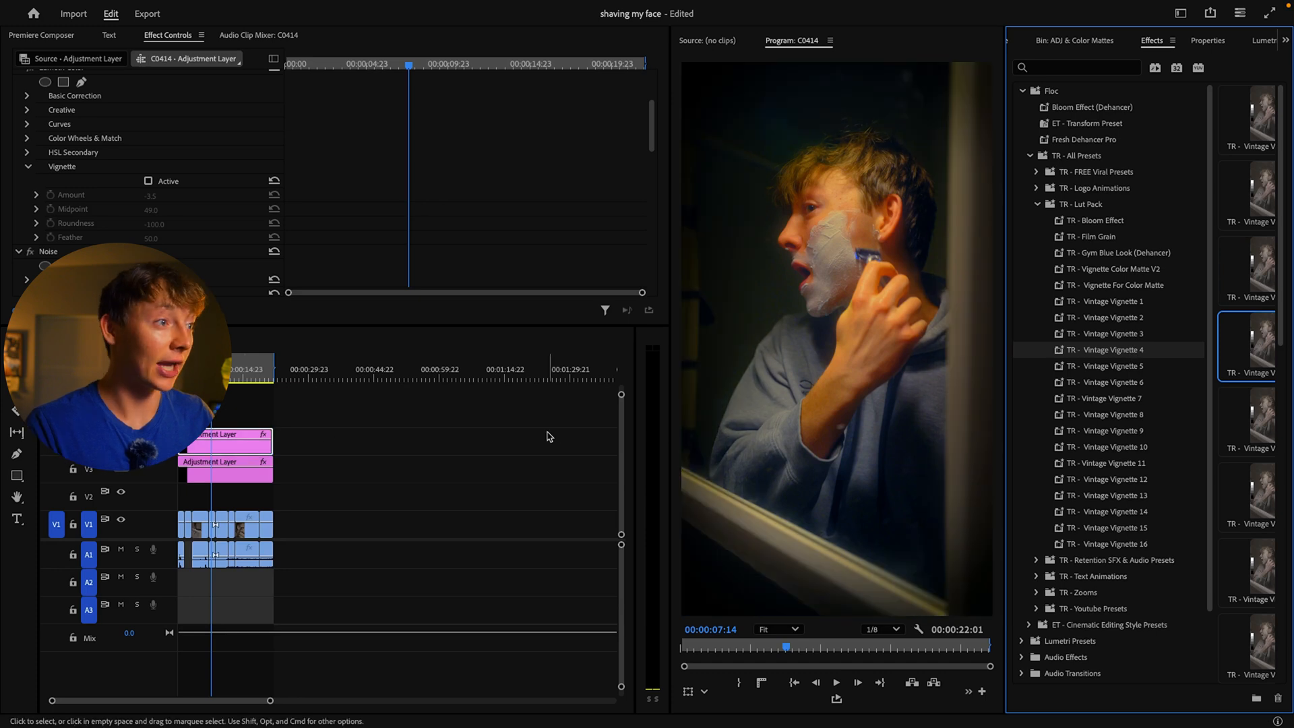